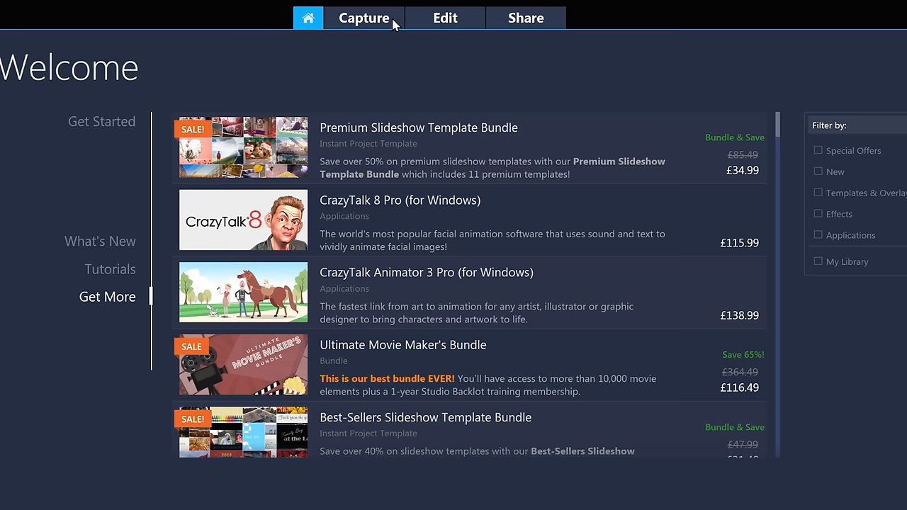
# Step: Switch from the Welcome screen to the Edit workspace with its empty timeline
pyautogui.click(445, 17)
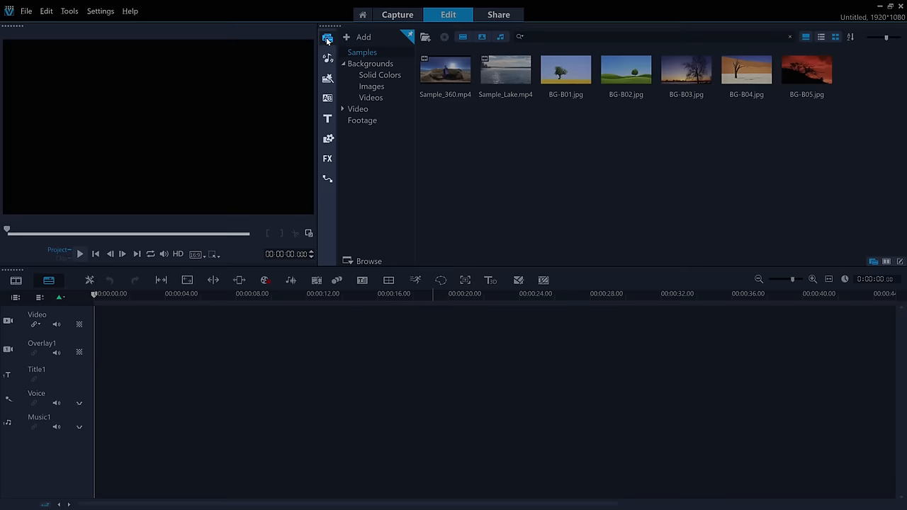
pyautogui.moveTo(505, 71)
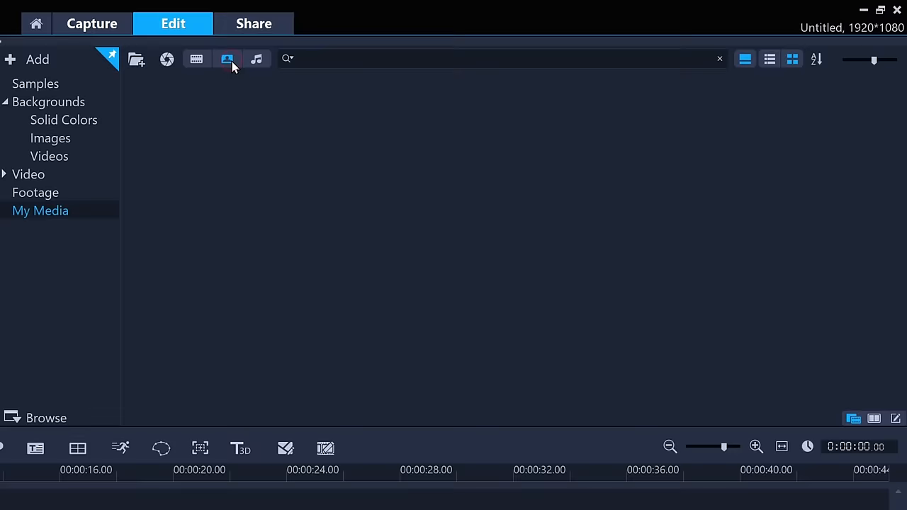
# Step: Filter the My Media library to show only photos
pyautogui.click(195, 59)
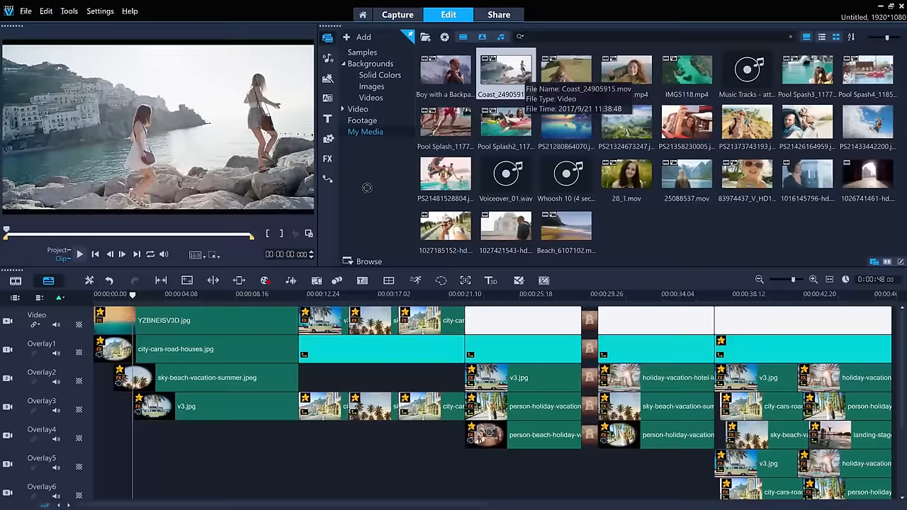
# Step: Preview the coastal clip from My Media in the player
pyautogui.click(80, 254)
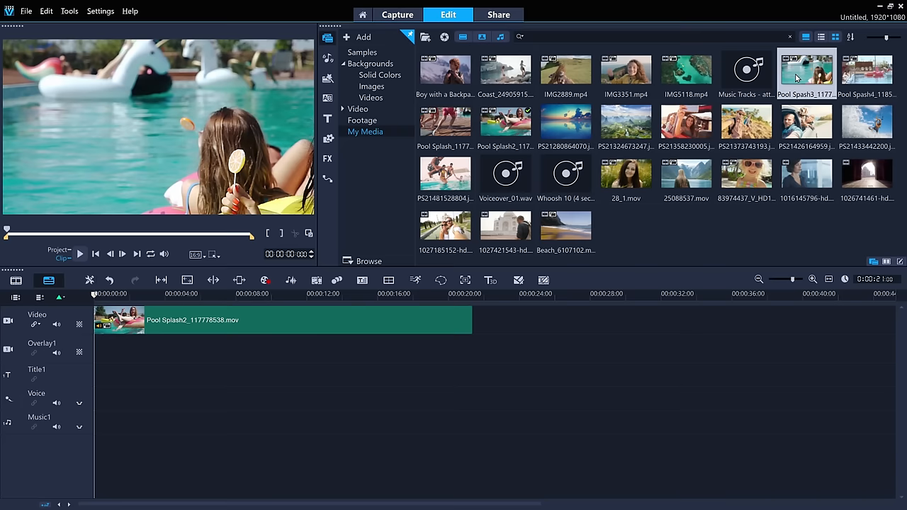
# Step: Place Pool Splash3 after Pool Splash2 on the video track and pause the preview
pyautogui.click(79, 253)
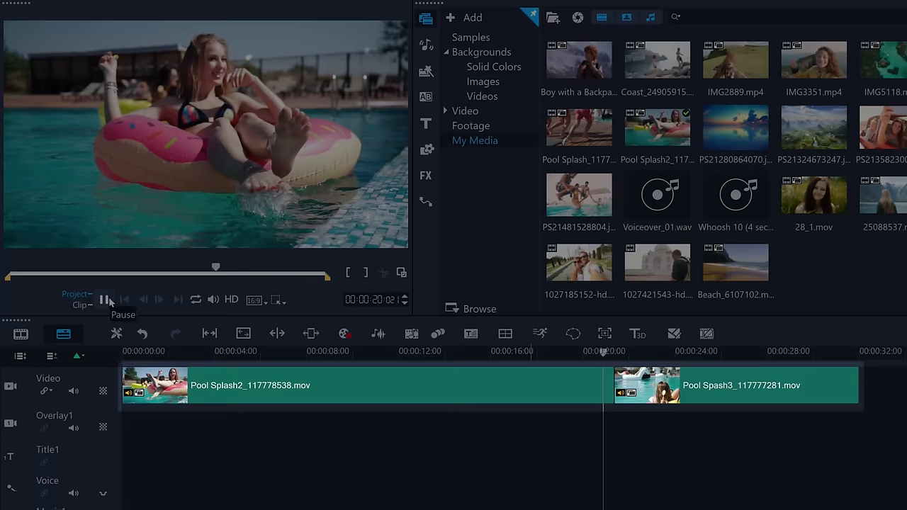
pyautogui.click(105, 299)
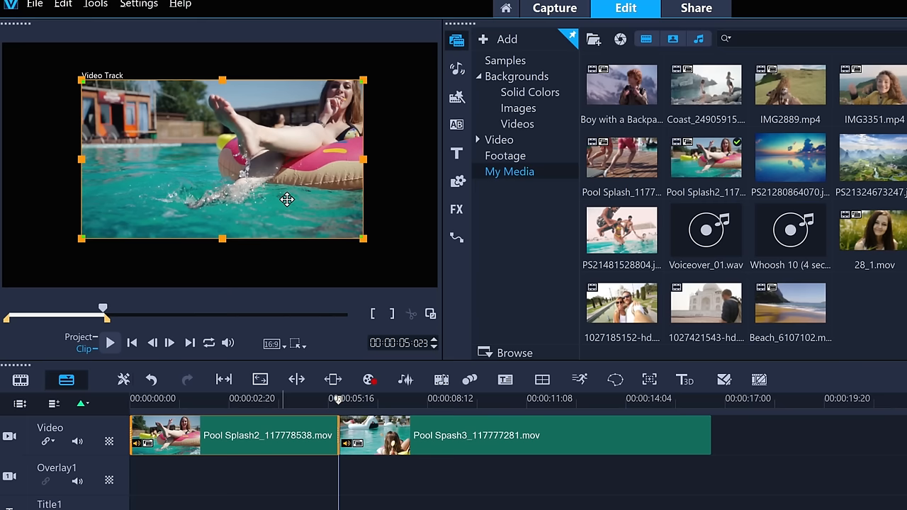
# Step: Add another Pool Splash clip to the end of the video track
pyautogui.click(304, 366)
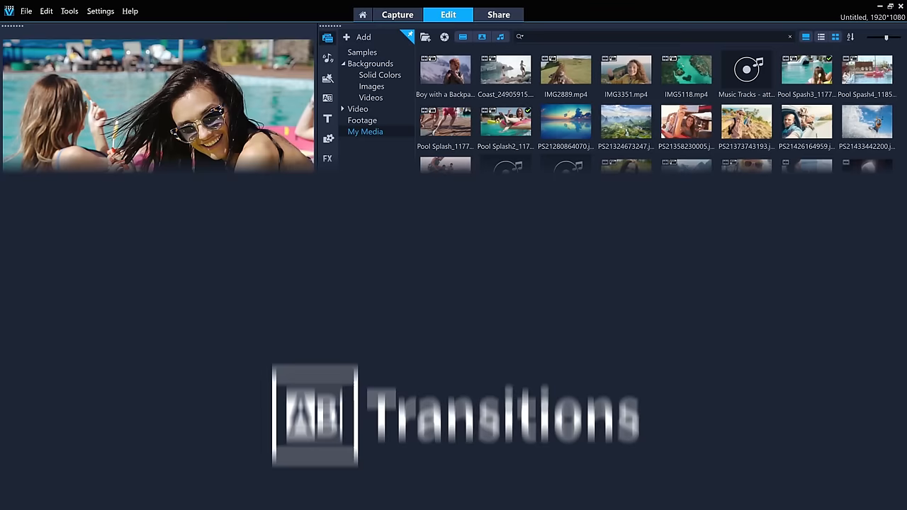
# Step: Place transitions such as Blinds between each pair of pool splash clips
pyautogui.click(328, 98)
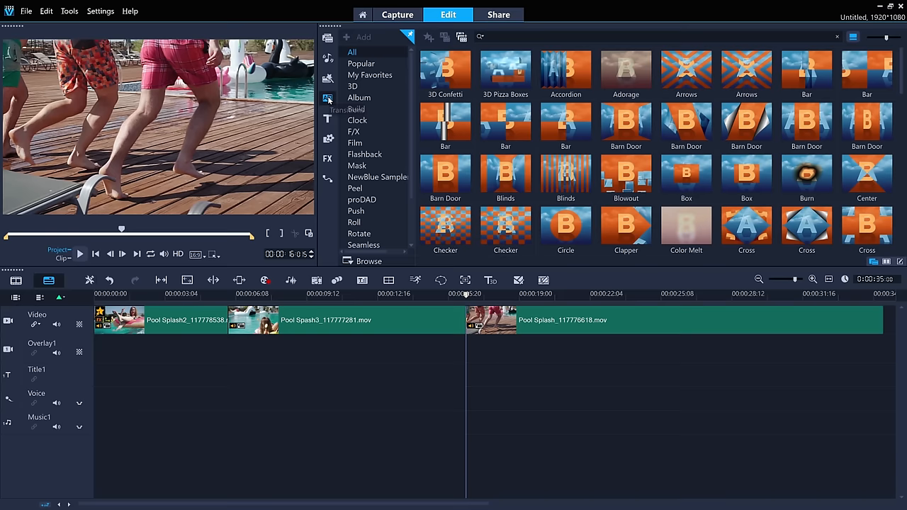
pyautogui.click(436, 293)
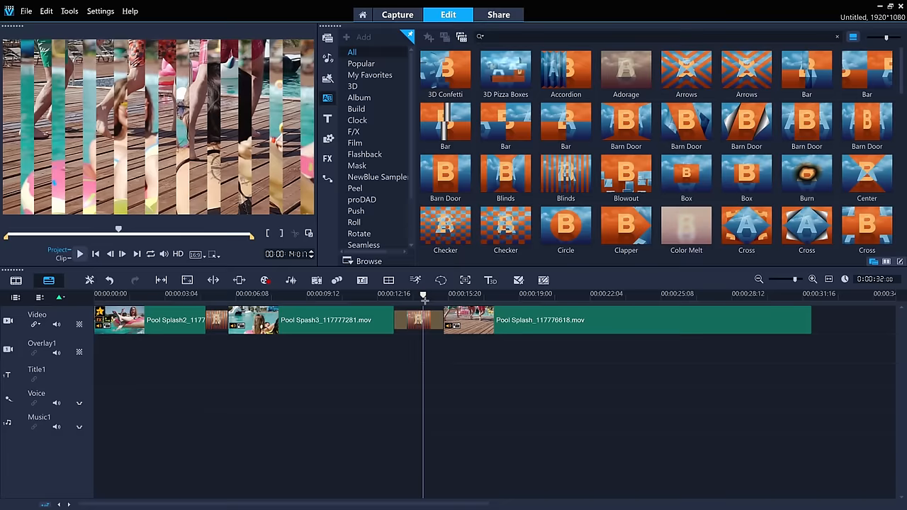
pyautogui.click(328, 159)
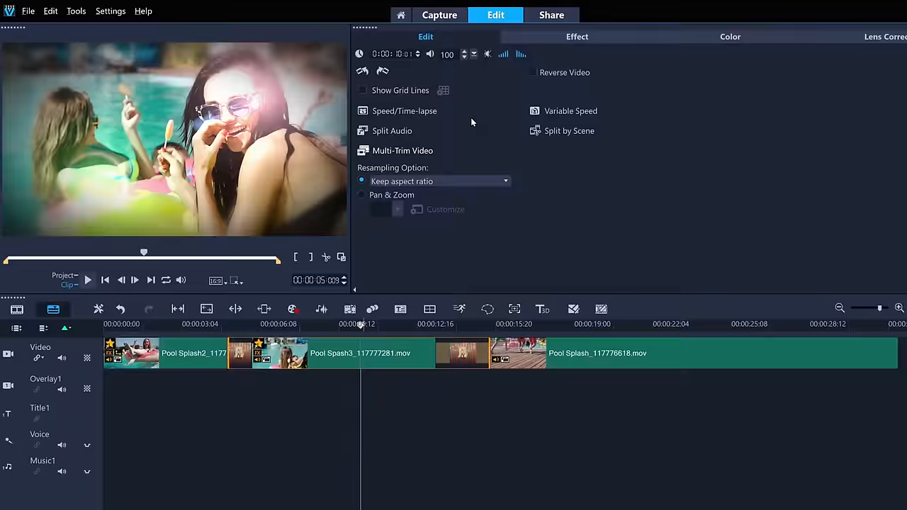
# Step: Show the second clip's Vignette and Lensflare filters, then its colour adjustments
pyautogui.click(577, 37)
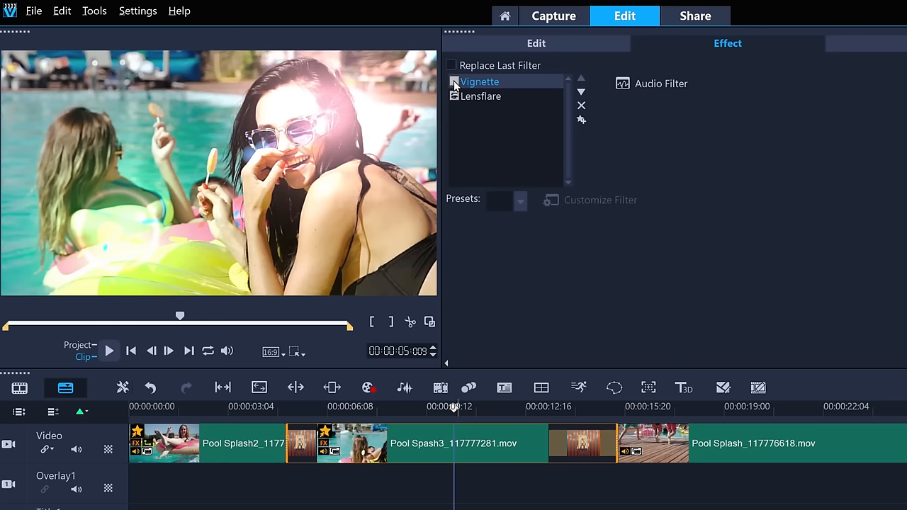
pyautogui.click(581, 105)
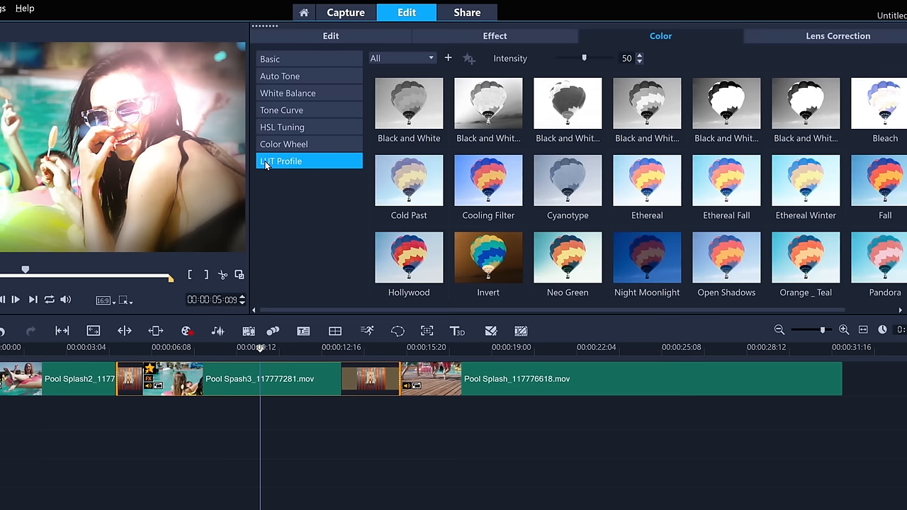
# Step: Apply a LUT colour profile to the clip
pyautogui.click(802, 258)
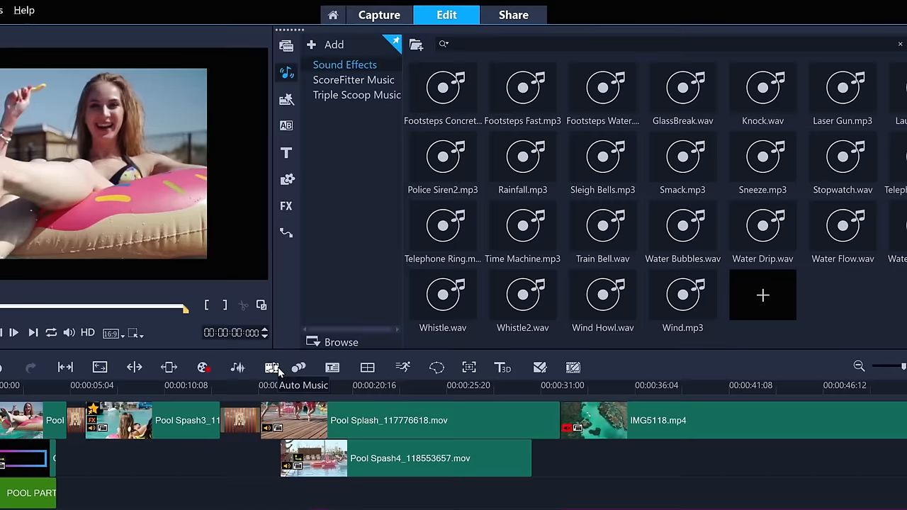
# Step: In Auto Music, choose the Story Untold version of Sweetly Remembering
pyautogui.click(272, 367)
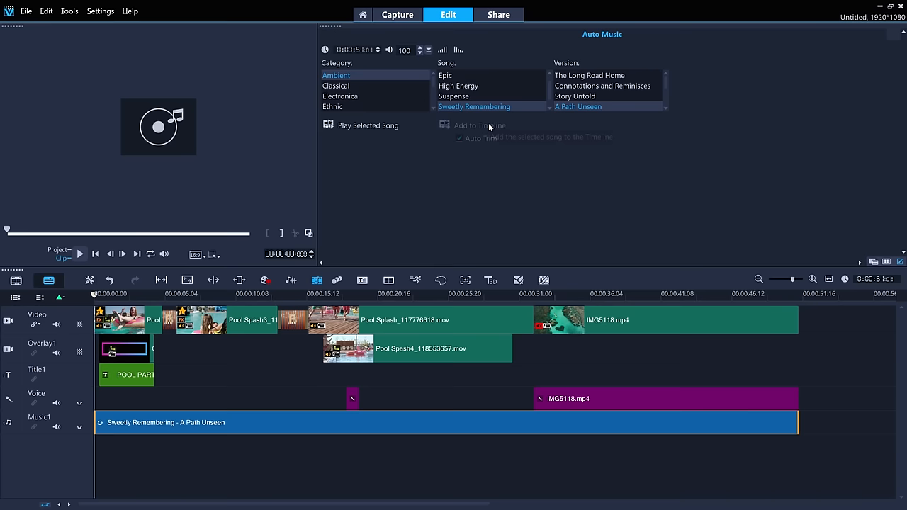
pyautogui.click(26, 12)
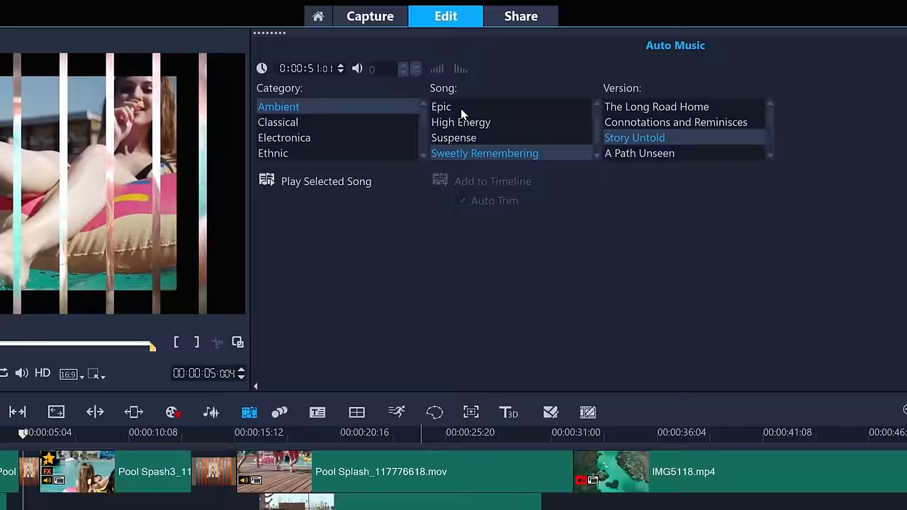
# Step: In the Share workspace, show the YouTube, Flickr and Vimeo sharing options
pyautogui.click(521, 16)
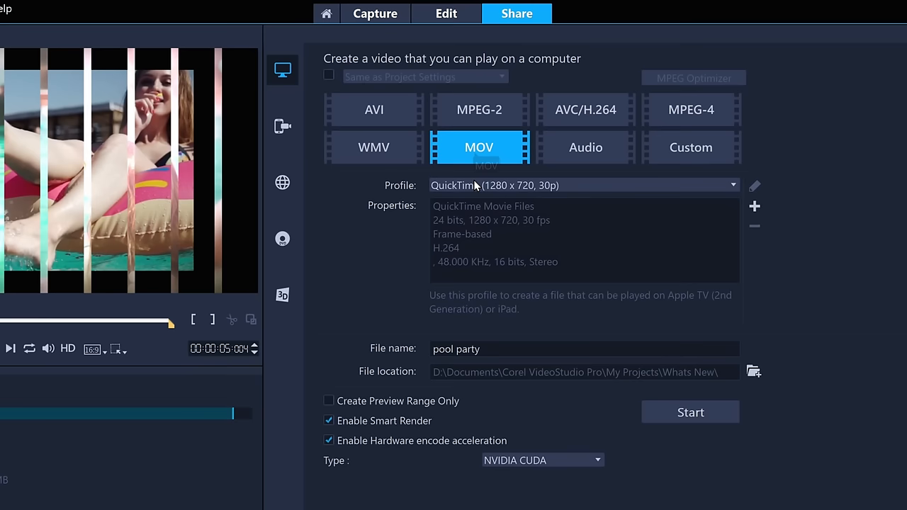
pyautogui.click(282, 183)
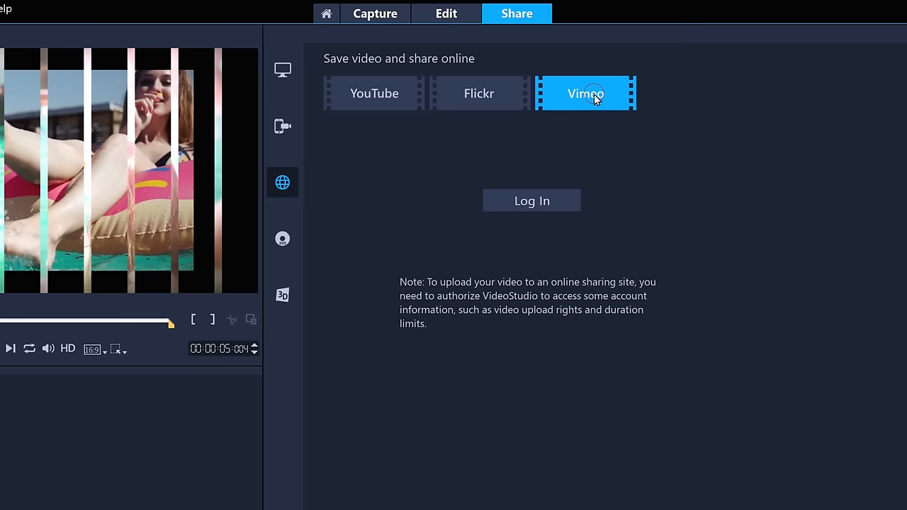